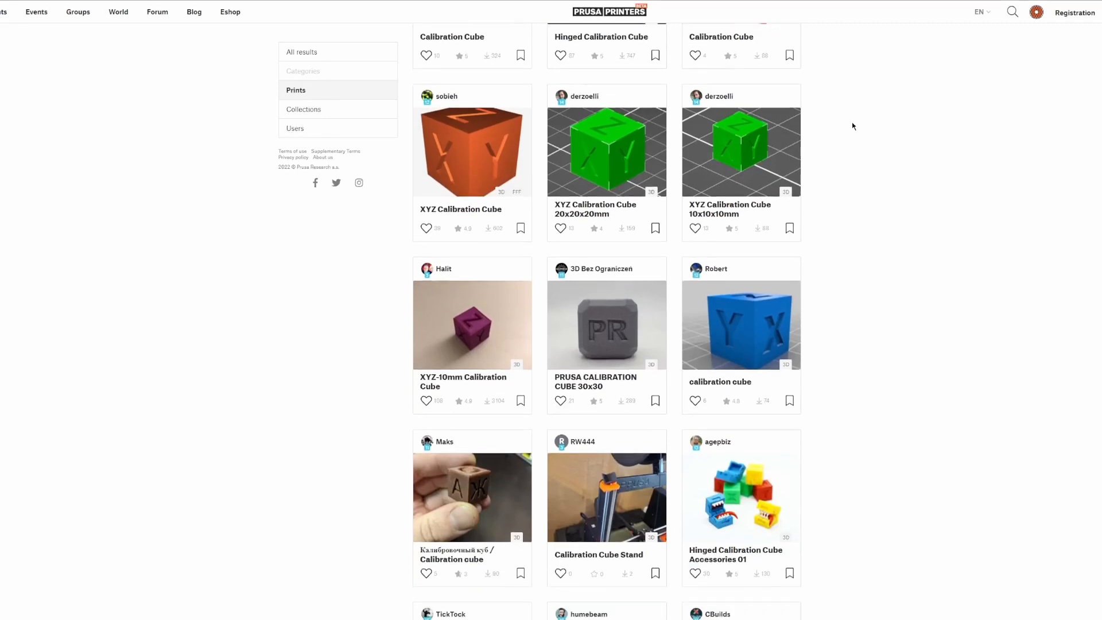
Scroll the Calibration Calculator workbook to the Results and Fix Skew sections showing the 0.47° skew and Klipper SET_SKEW / SKEW_PROFILE commands.
scroll(down, 3)
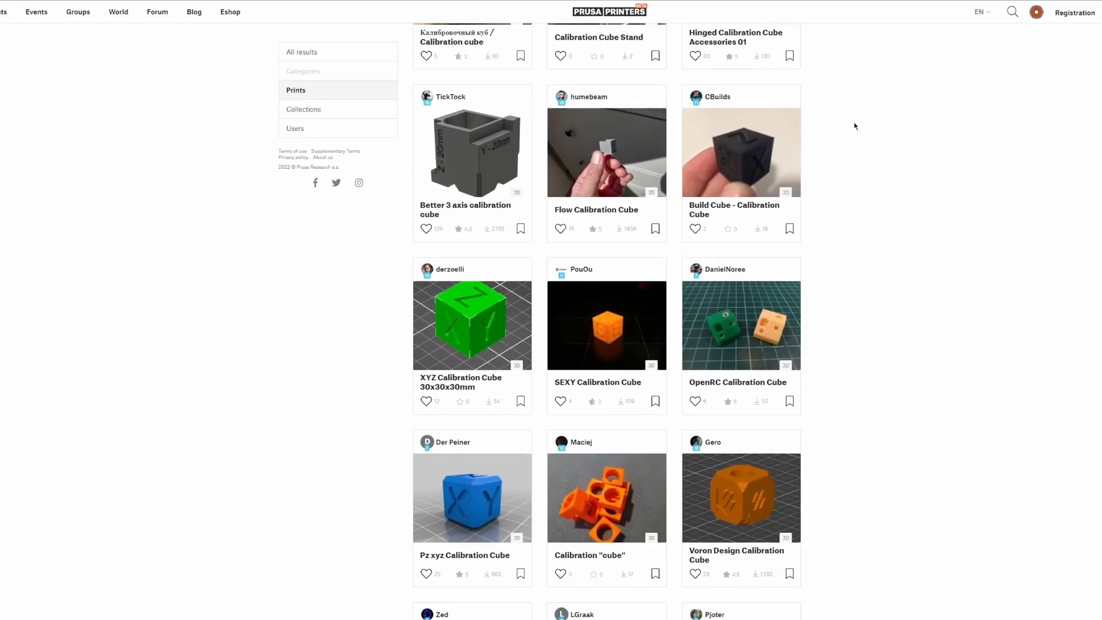
scroll(down, 3)
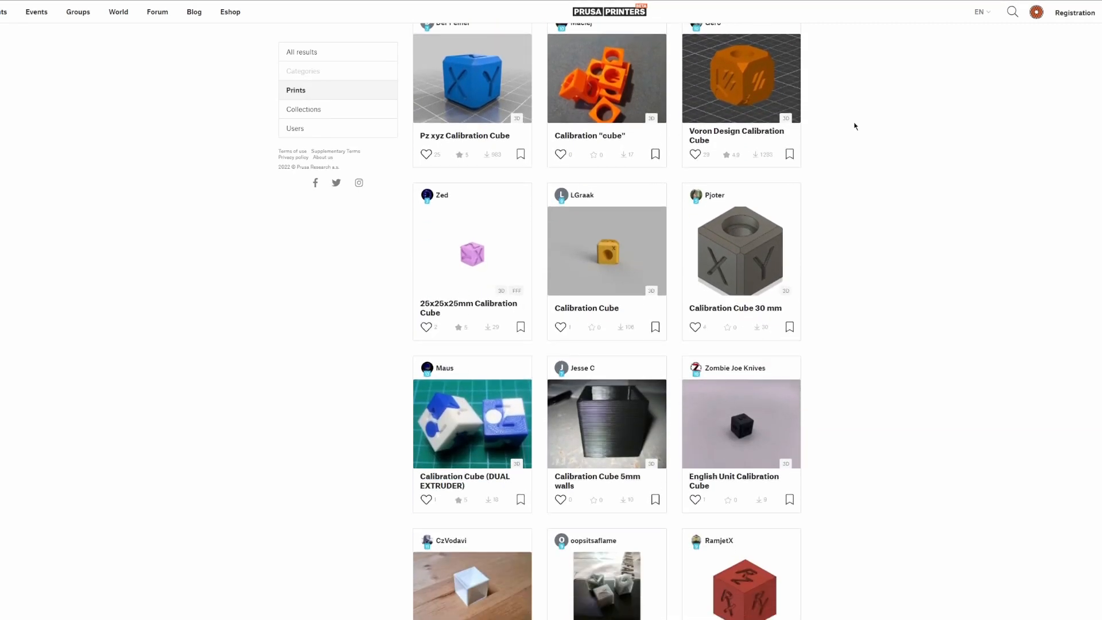
scroll(down, 3)
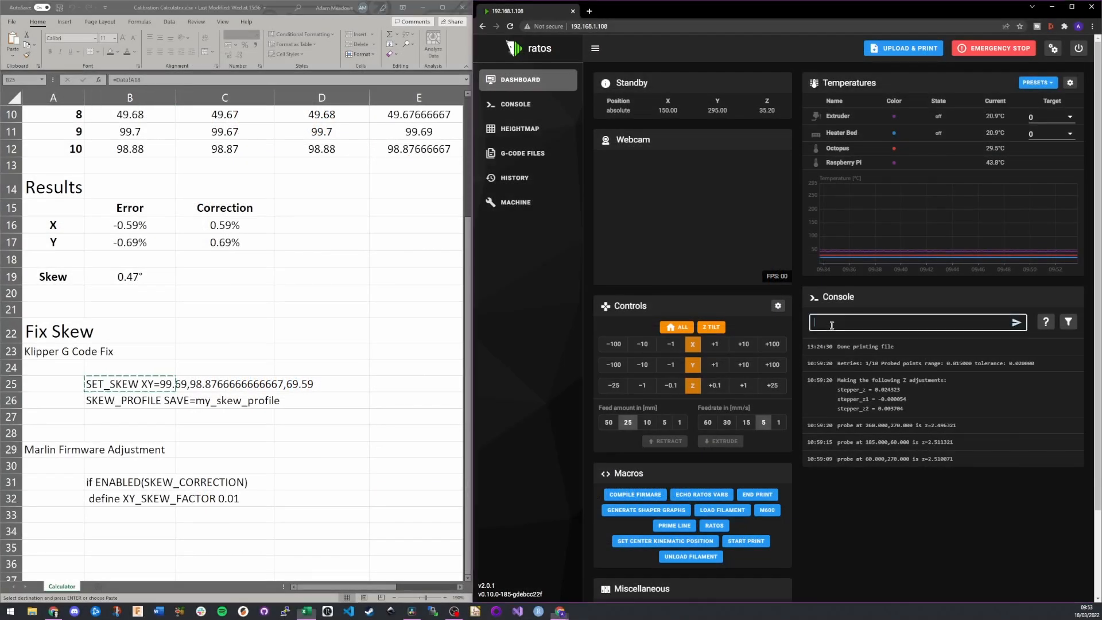
click(1014, 322)
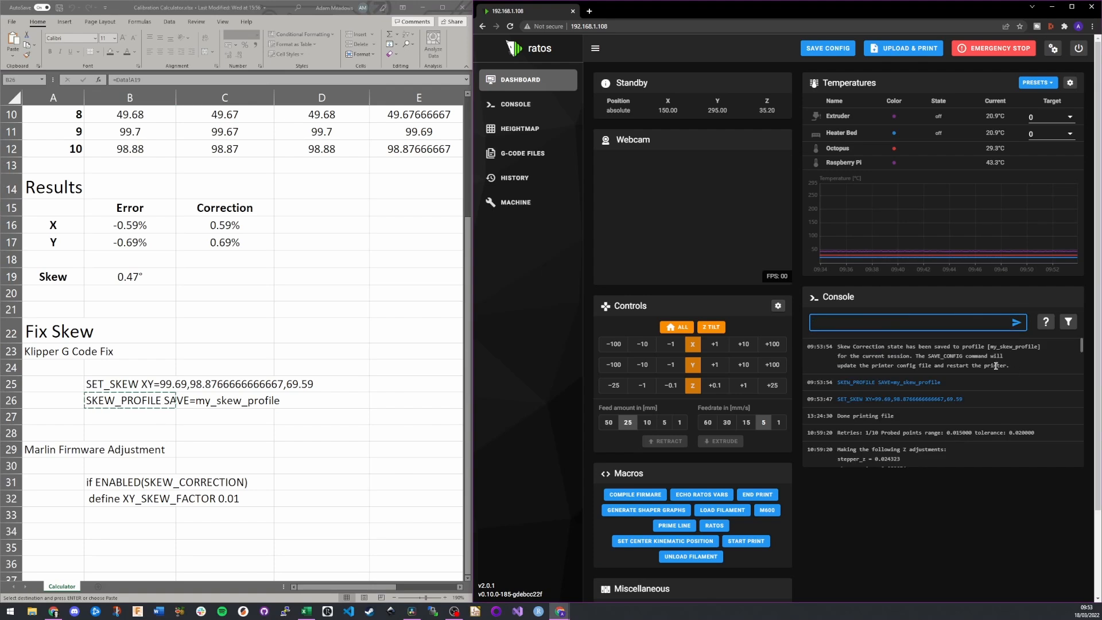
click(1014, 322)
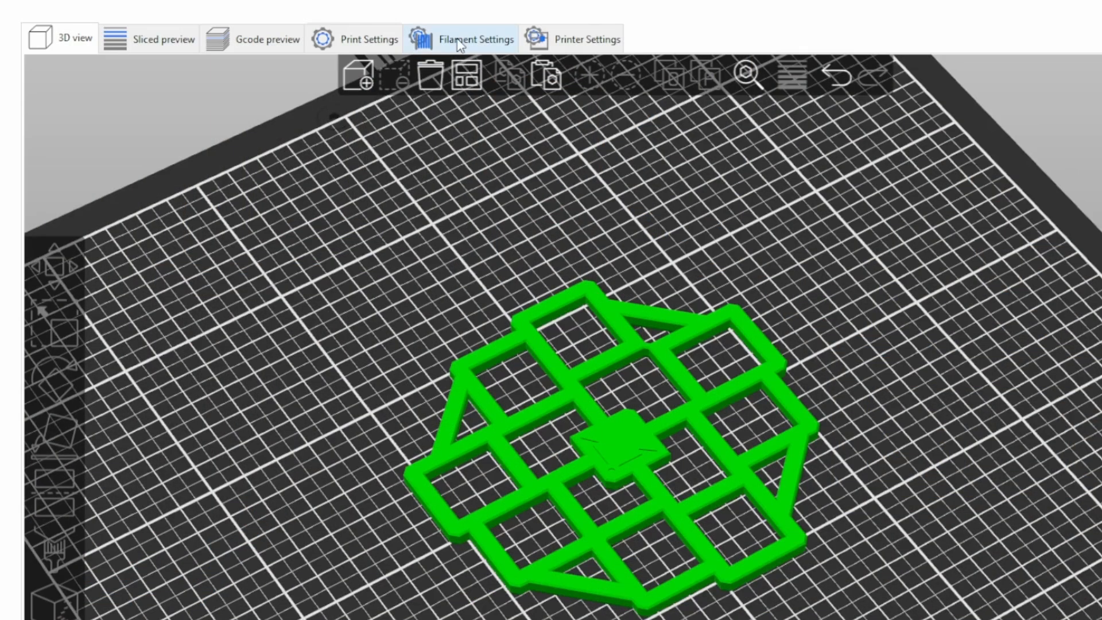
Show the ABS Voron filament profile with its Shrinkage field at 100%.
click(462, 38)
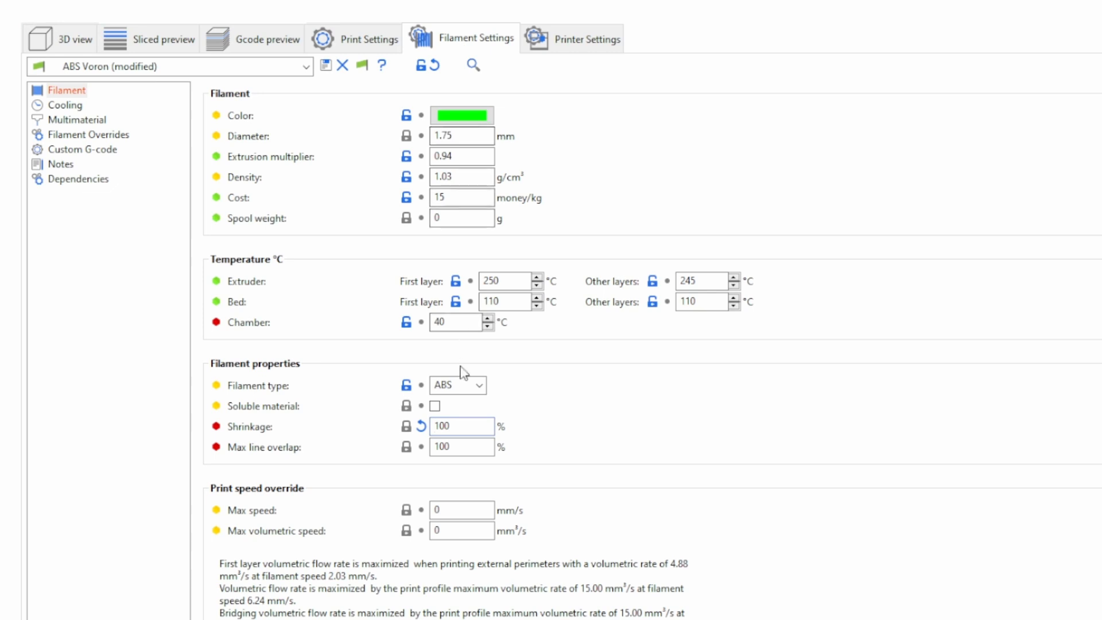